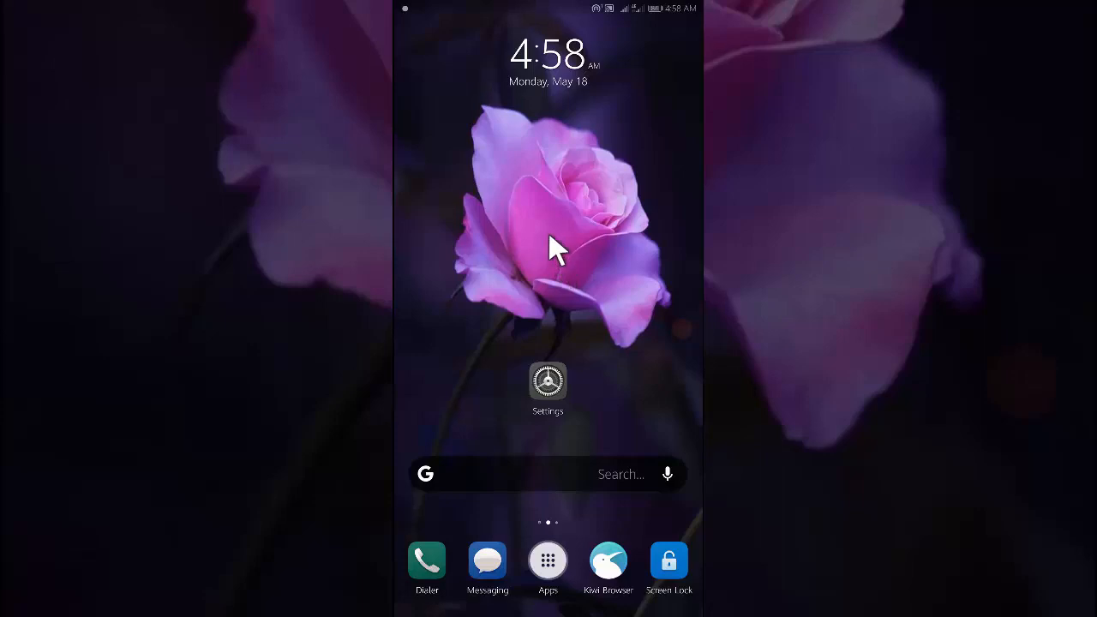
mouse_move(548, 240)
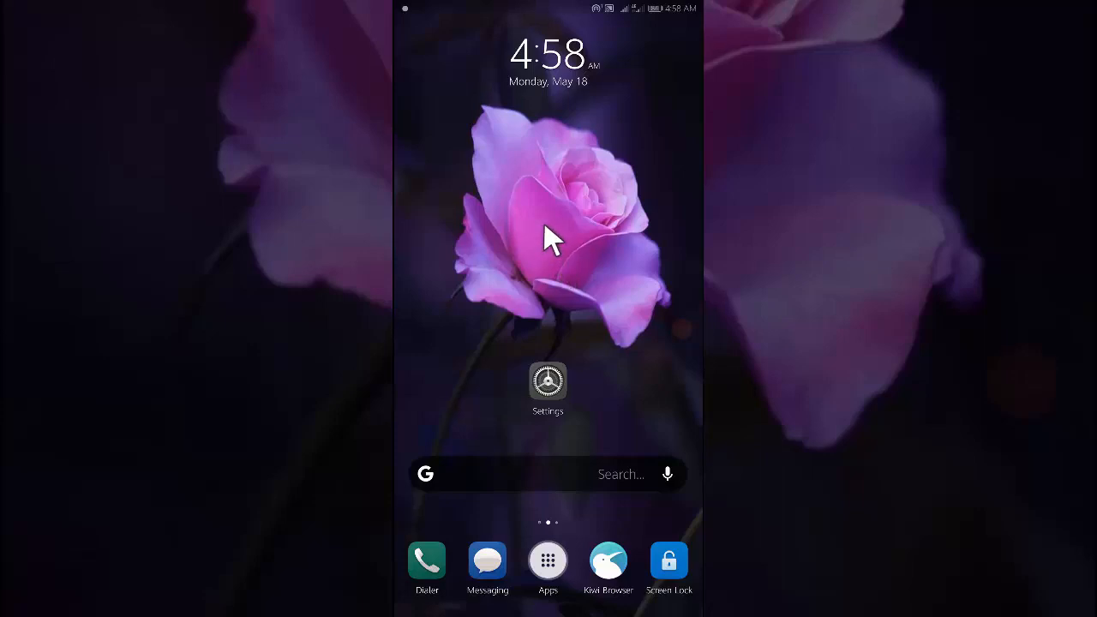
mouse_move(562, 236)
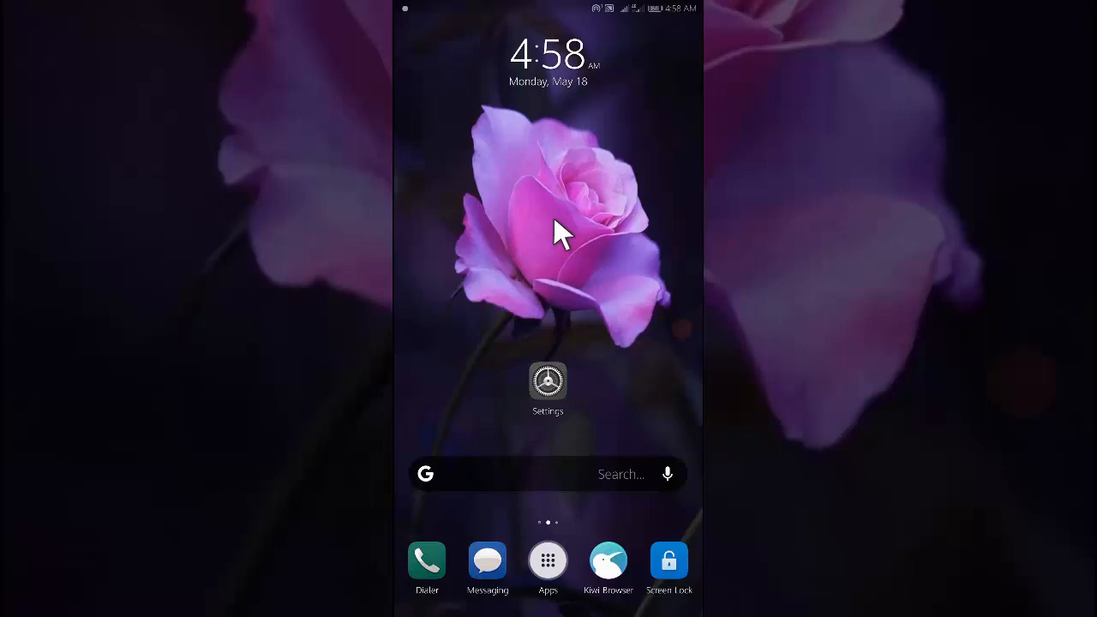
mouse_move(573, 240)
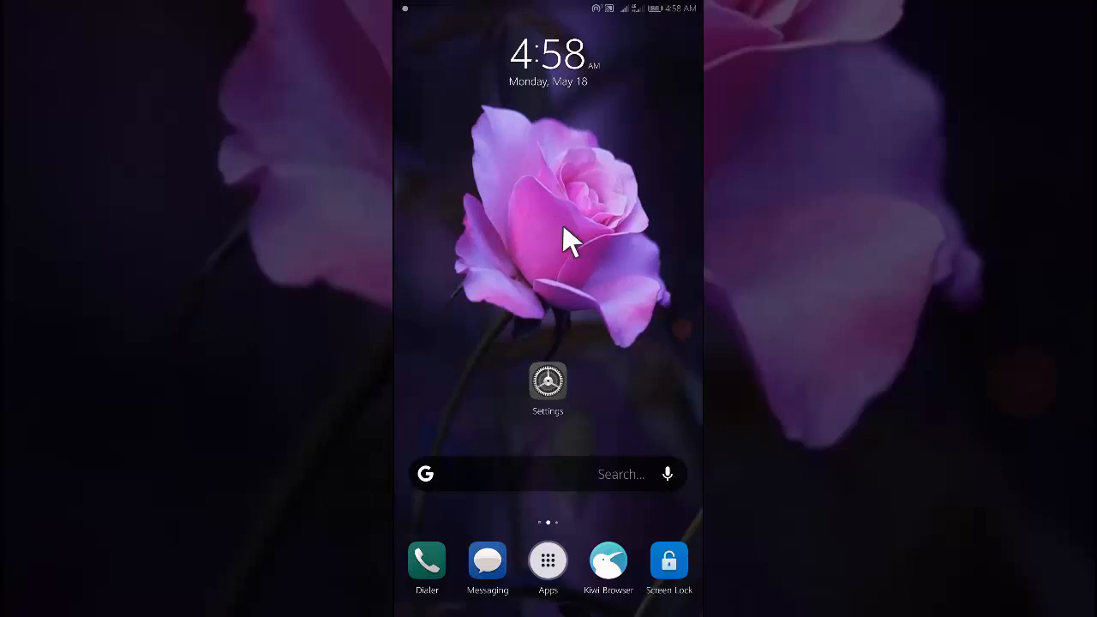
mouse_move(528, 245)
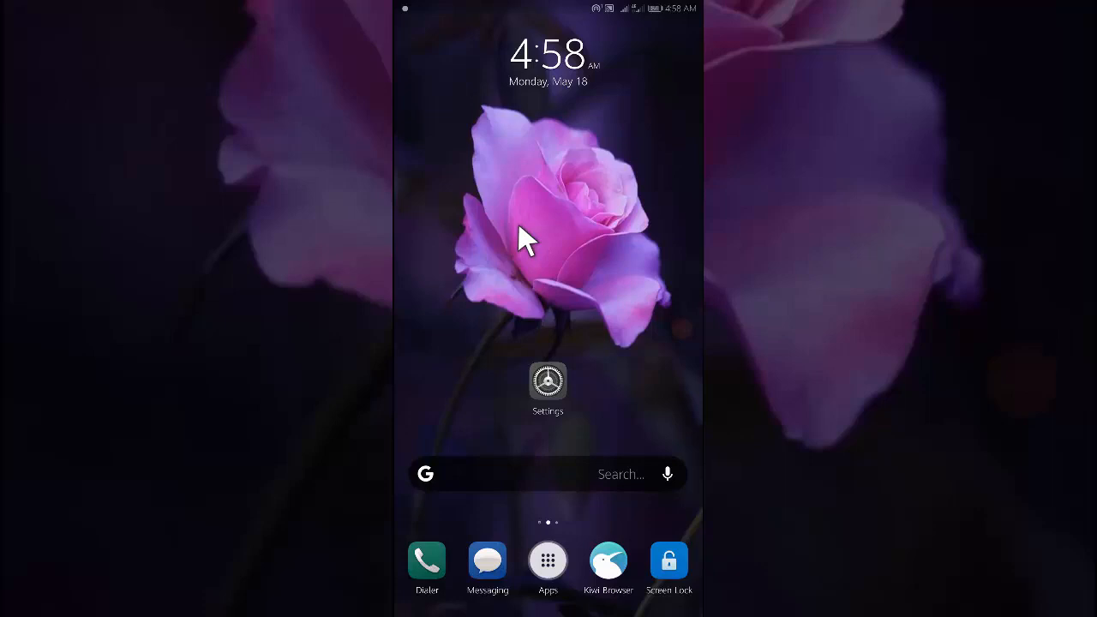
mouse_move(545, 202)
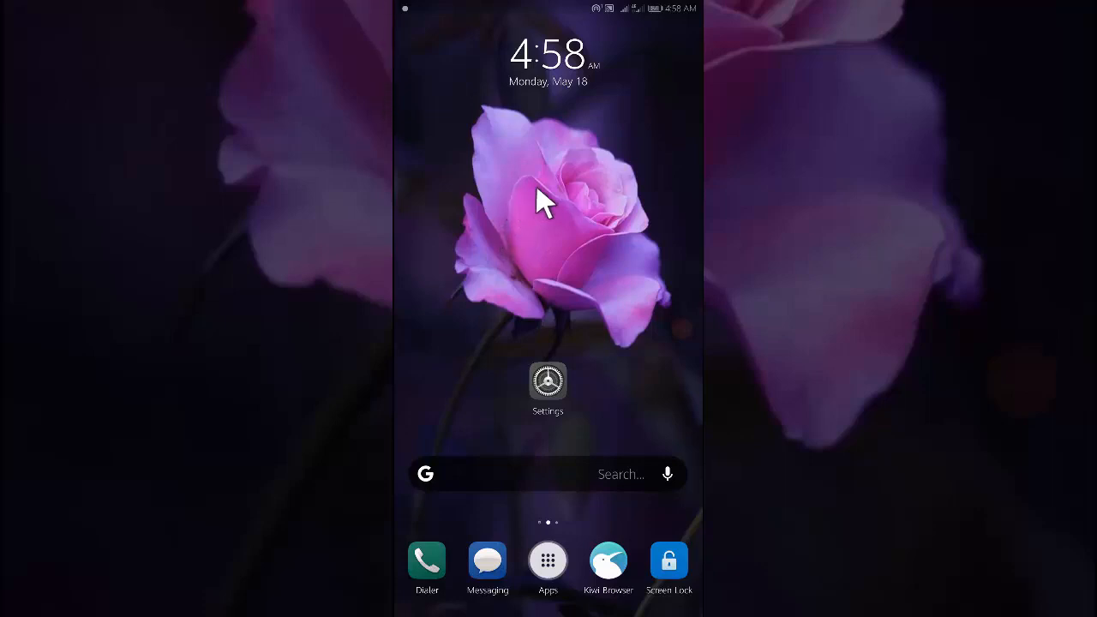
mouse_move(540, 236)
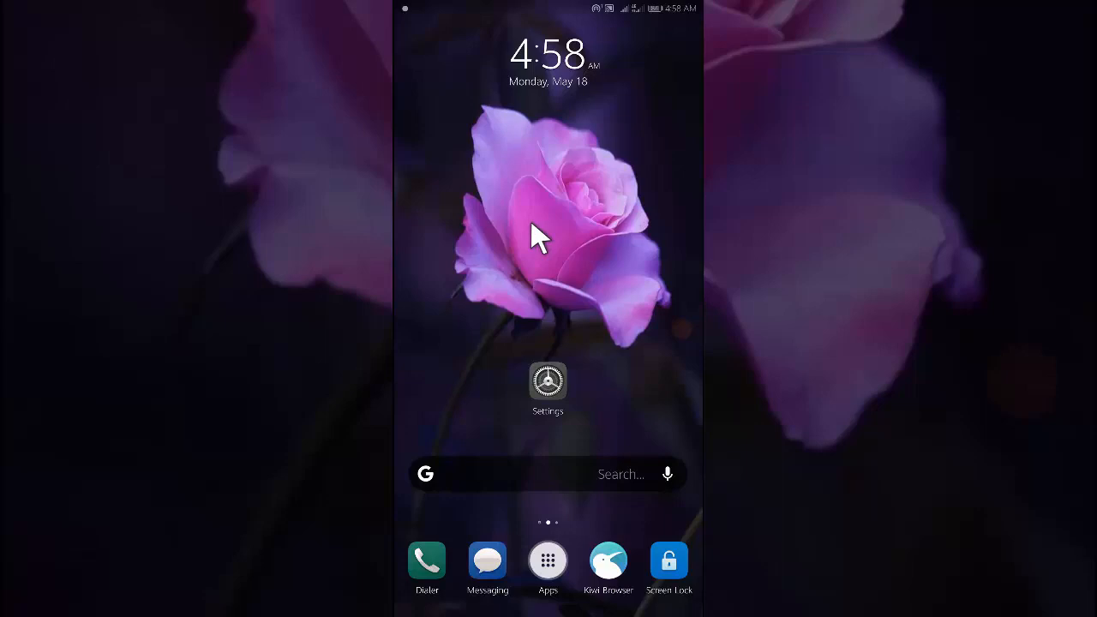
mouse_move(530, 231)
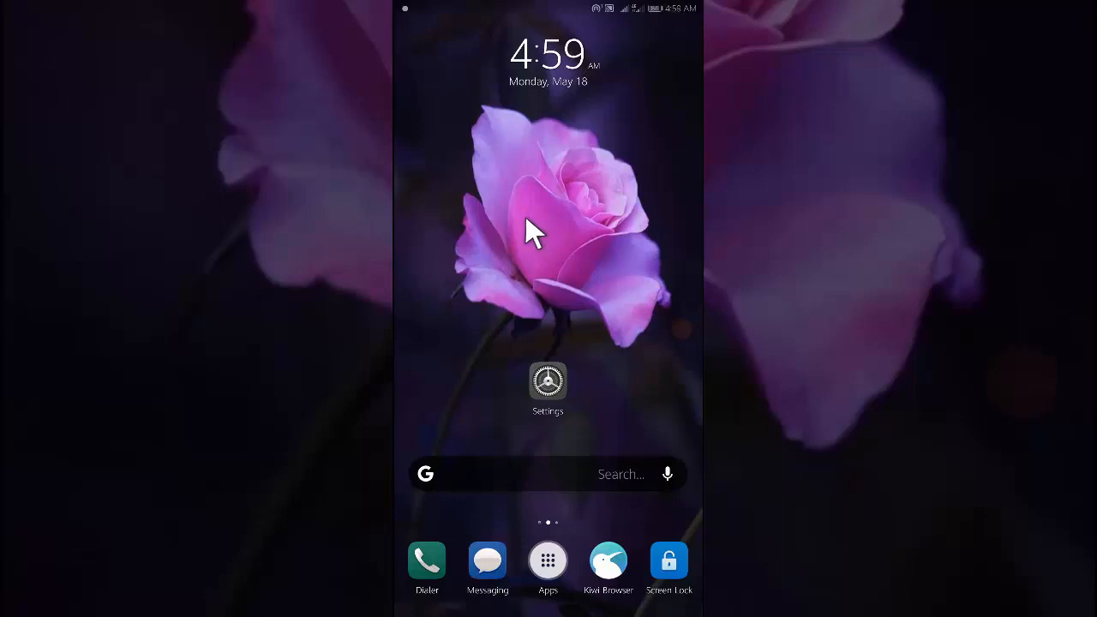
mouse_move(579, 202)
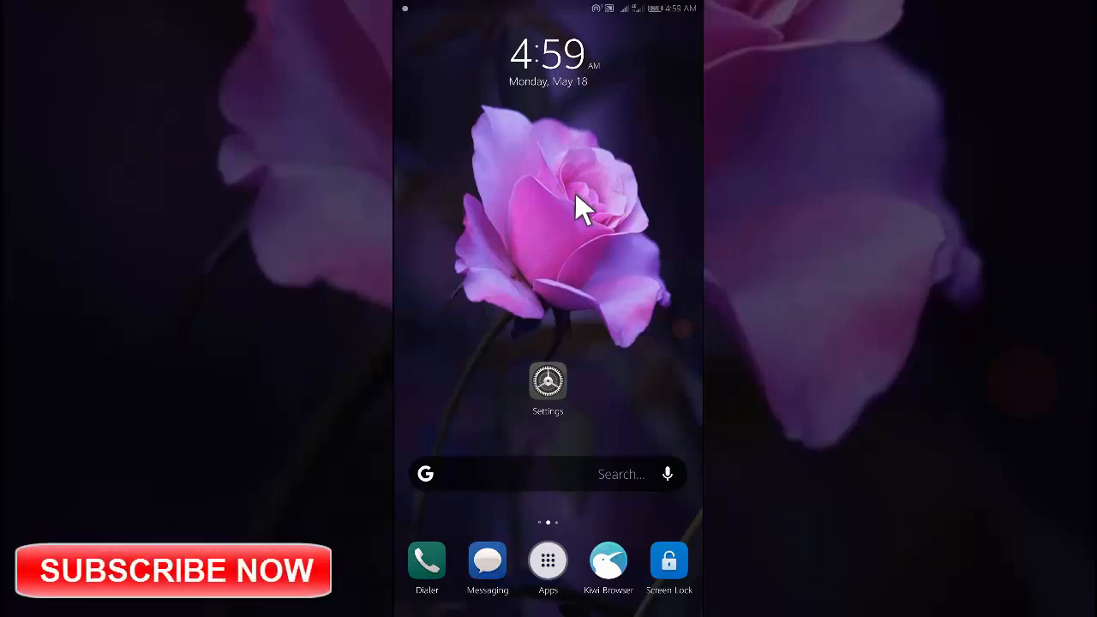
mouse_move(471, 201)
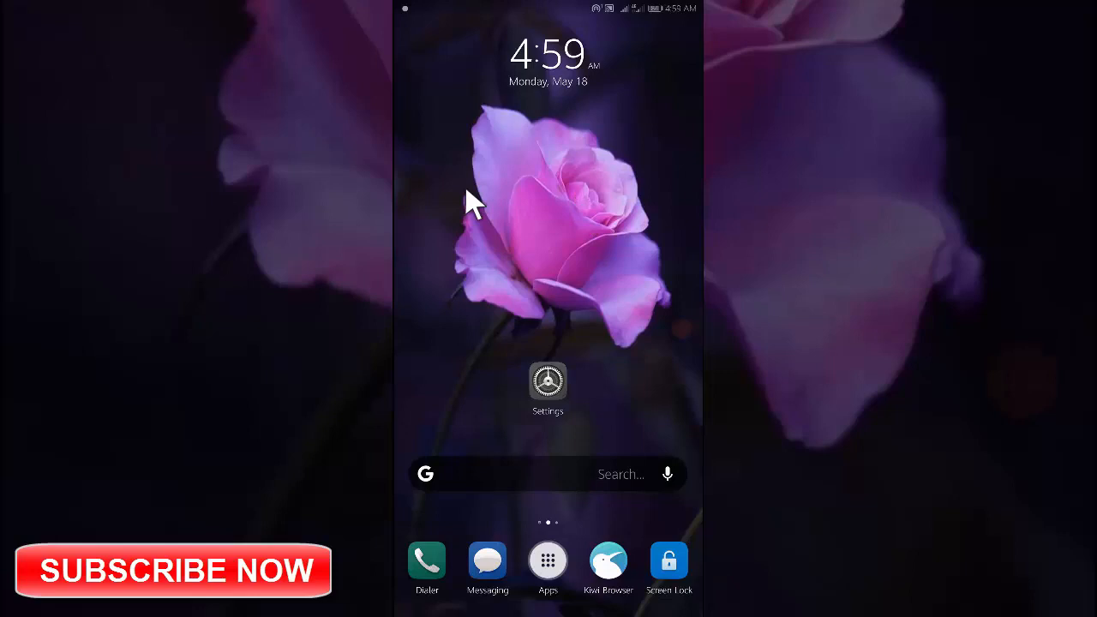
mouse_move(548, 223)
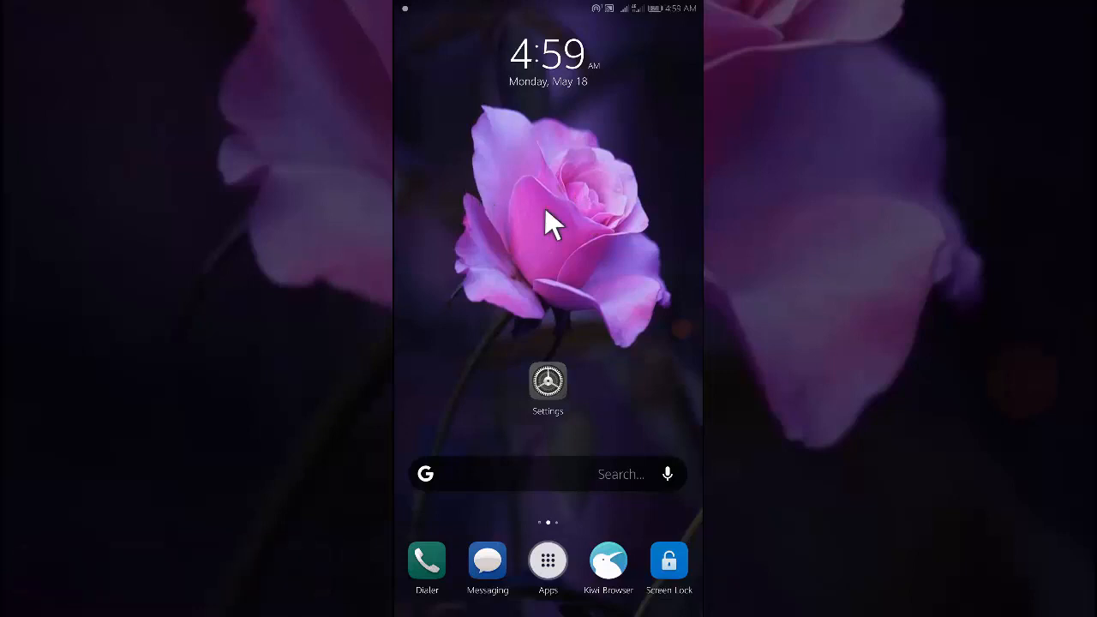
mouse_move(497, 236)
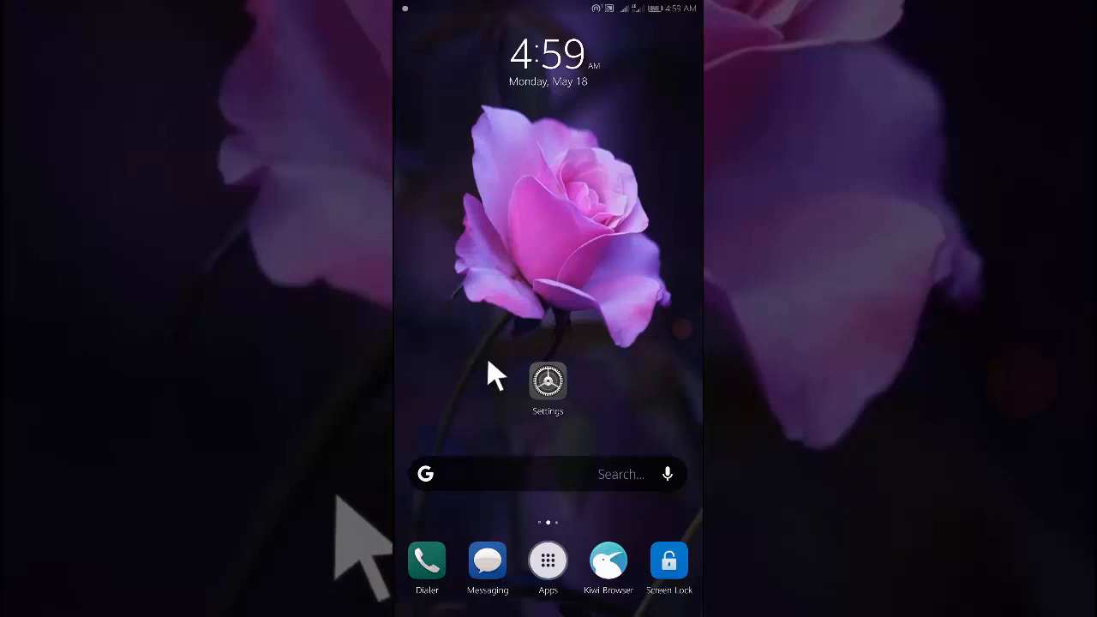
mouse_move(647, 287)
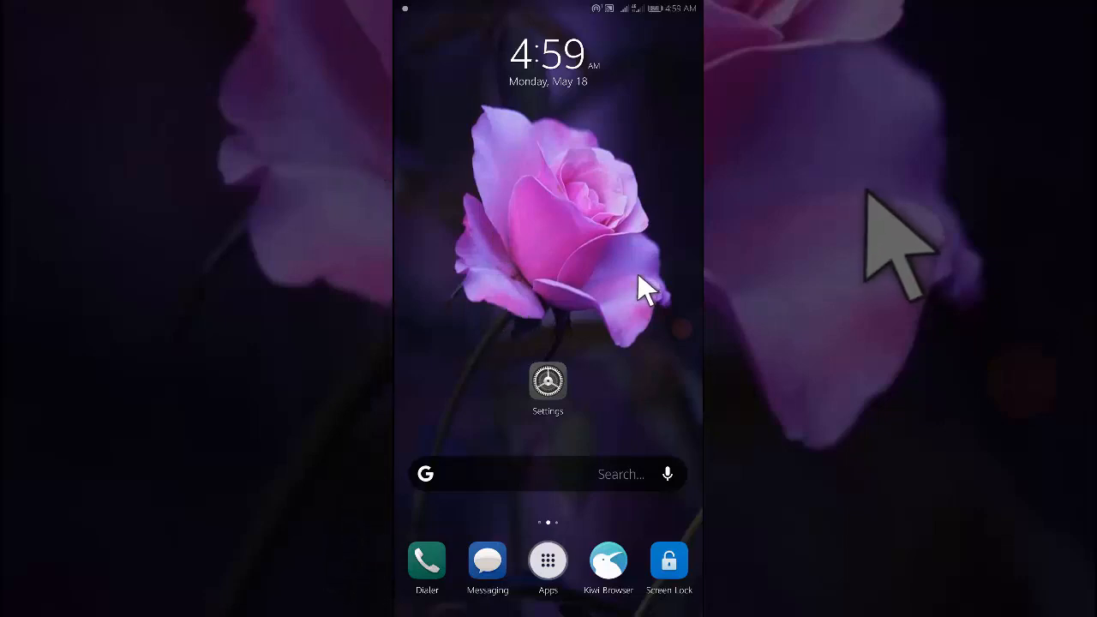
Step: Launch the Settings app from the home screen to reach its category list
click(548, 384)
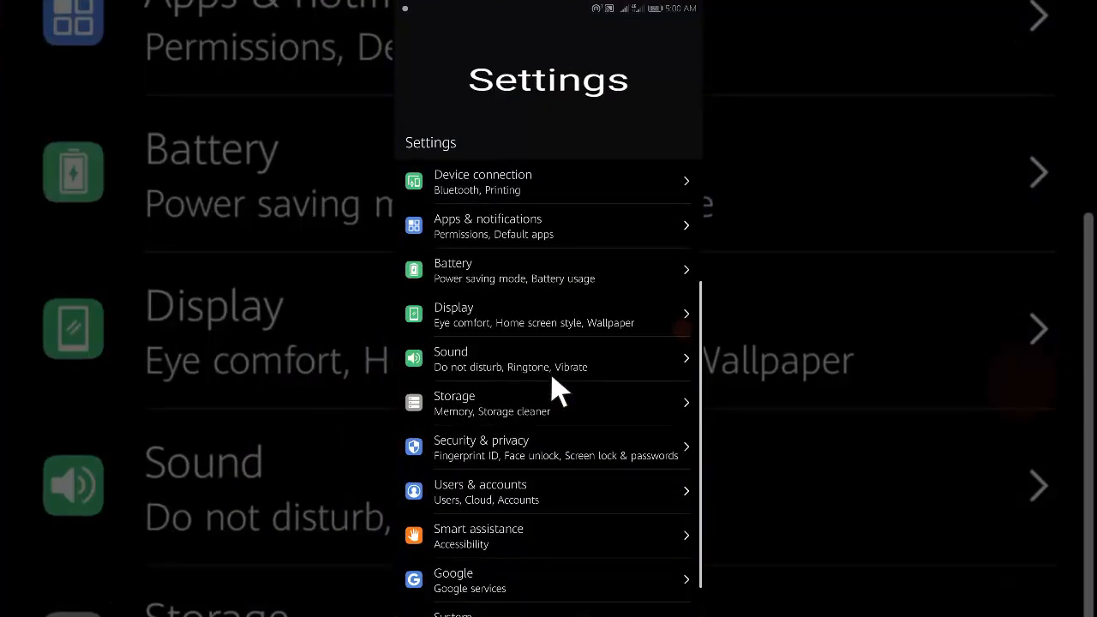
mouse_move(574, 300)
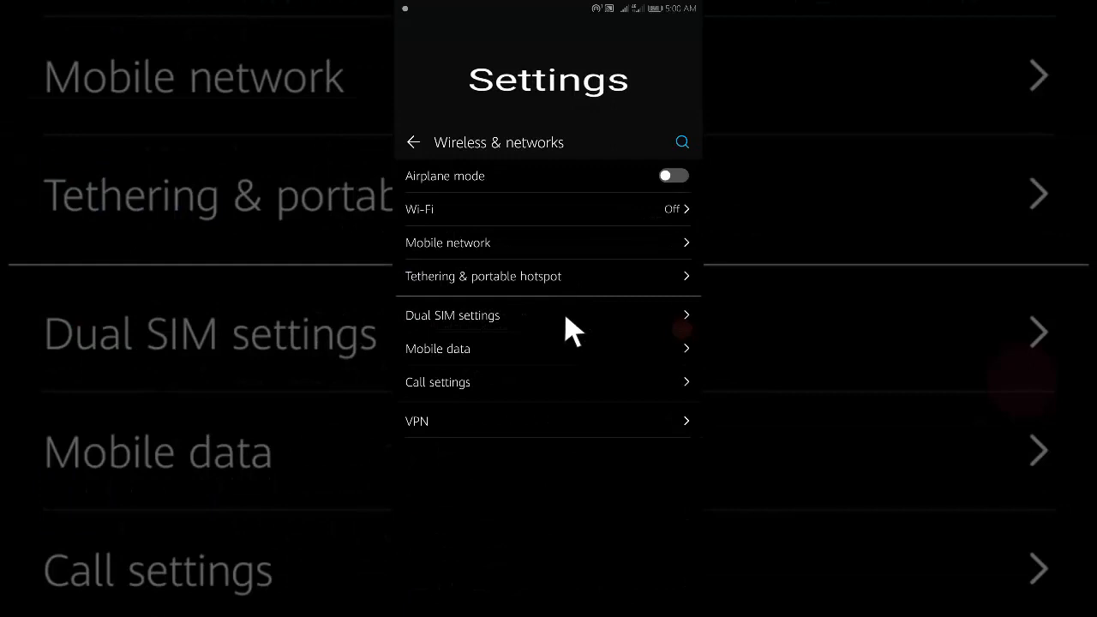
mouse_move(549, 309)
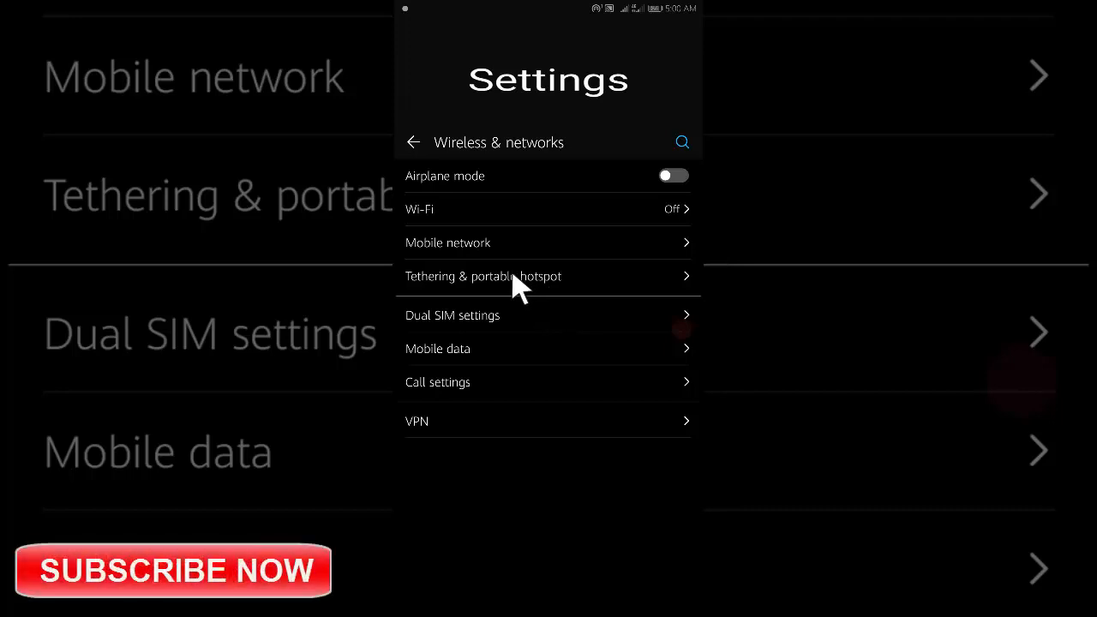
Step: Open 'Tethering & portable hotspot' from the Wireless & networks list
click(483, 276)
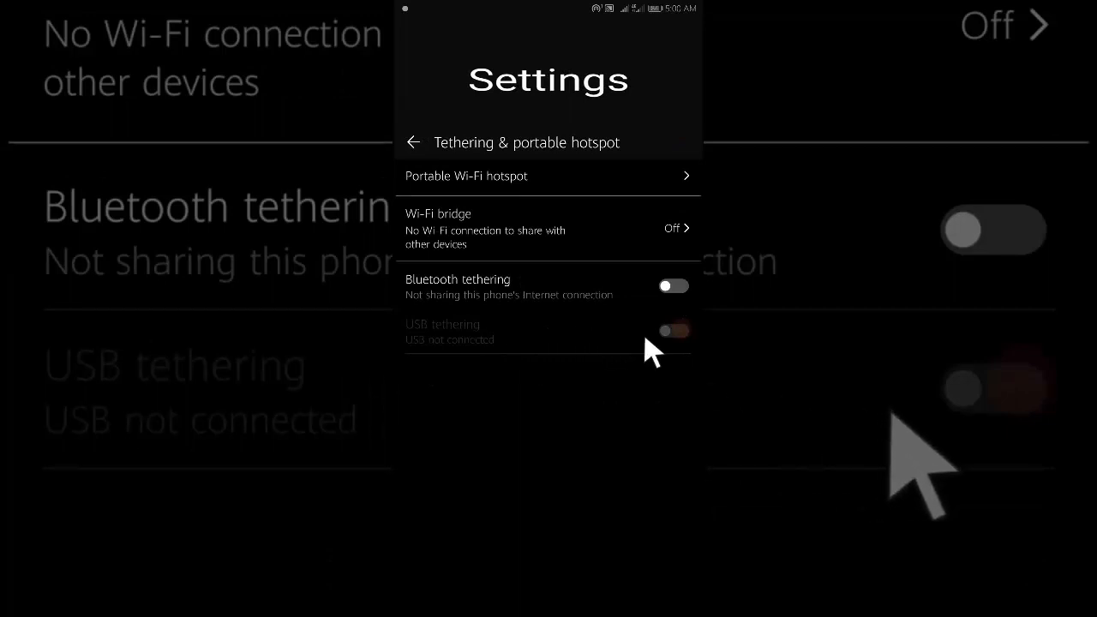
mouse_move(656, 356)
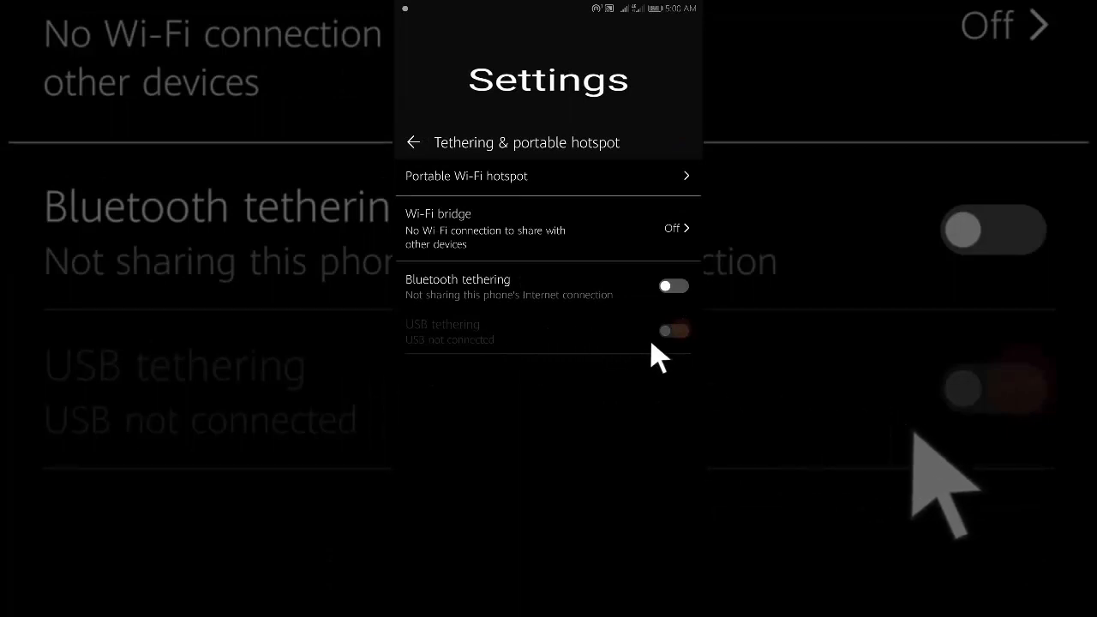
mouse_move(660, 347)
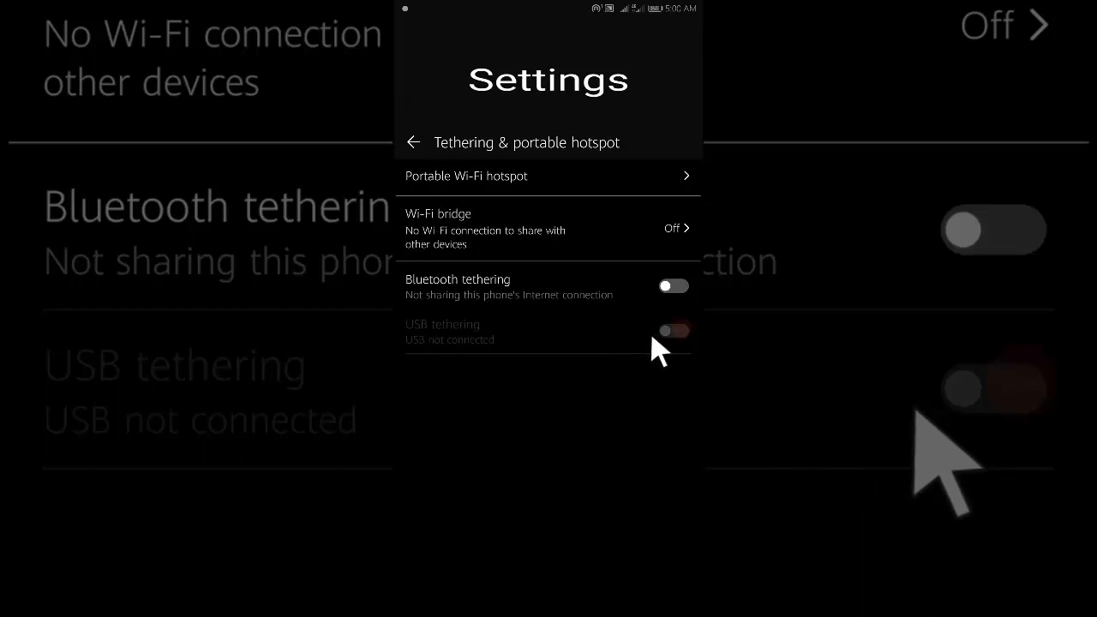
mouse_move(647, 351)
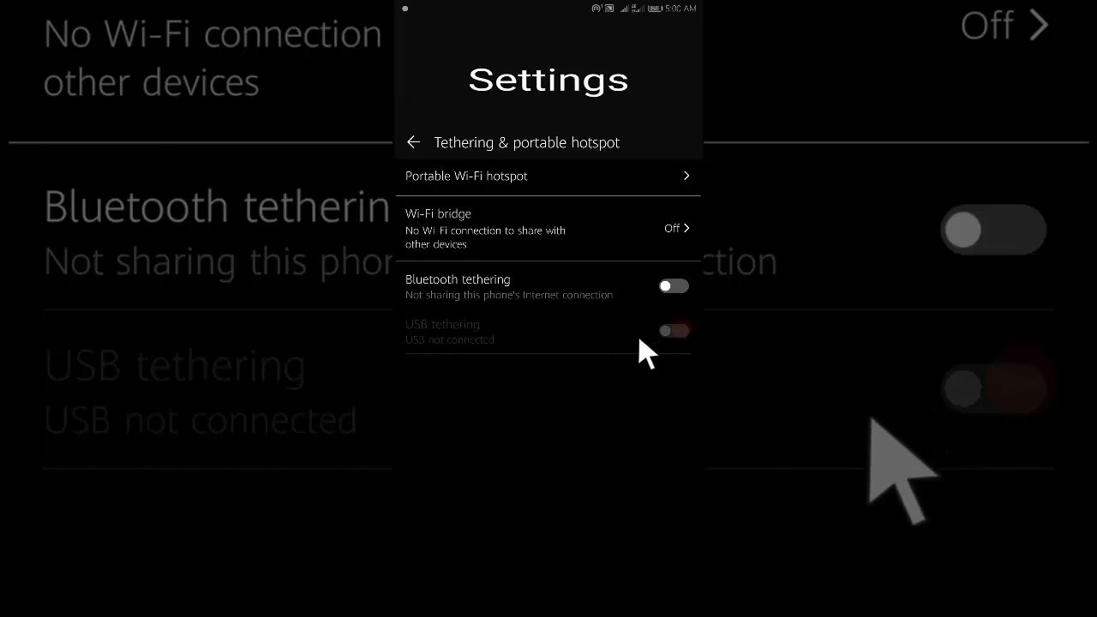
mouse_move(660, 343)
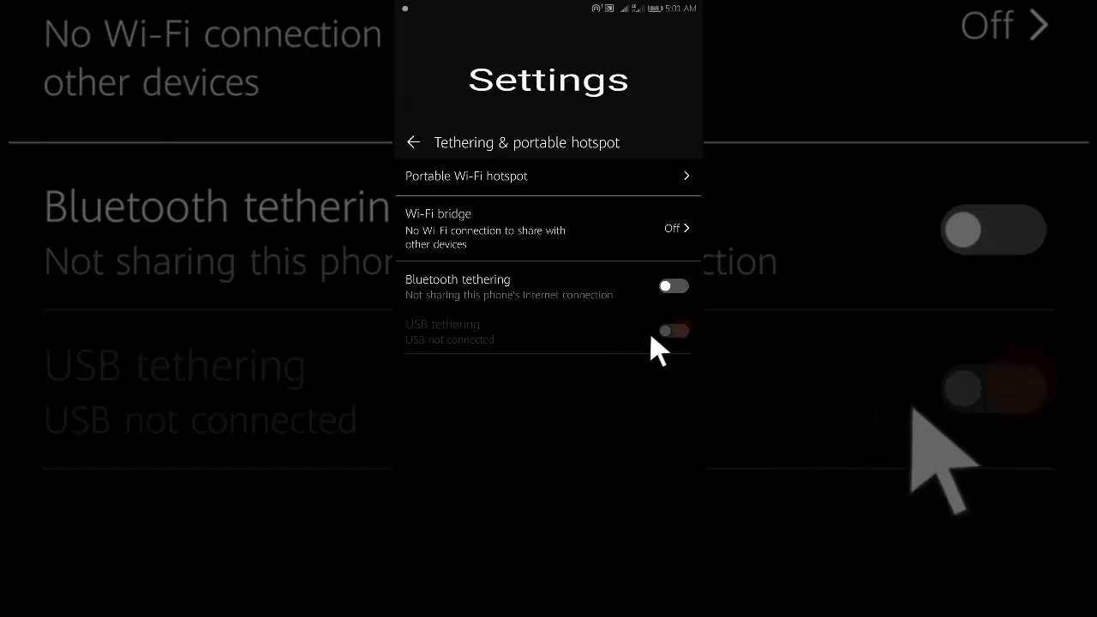
mouse_move(625, 360)
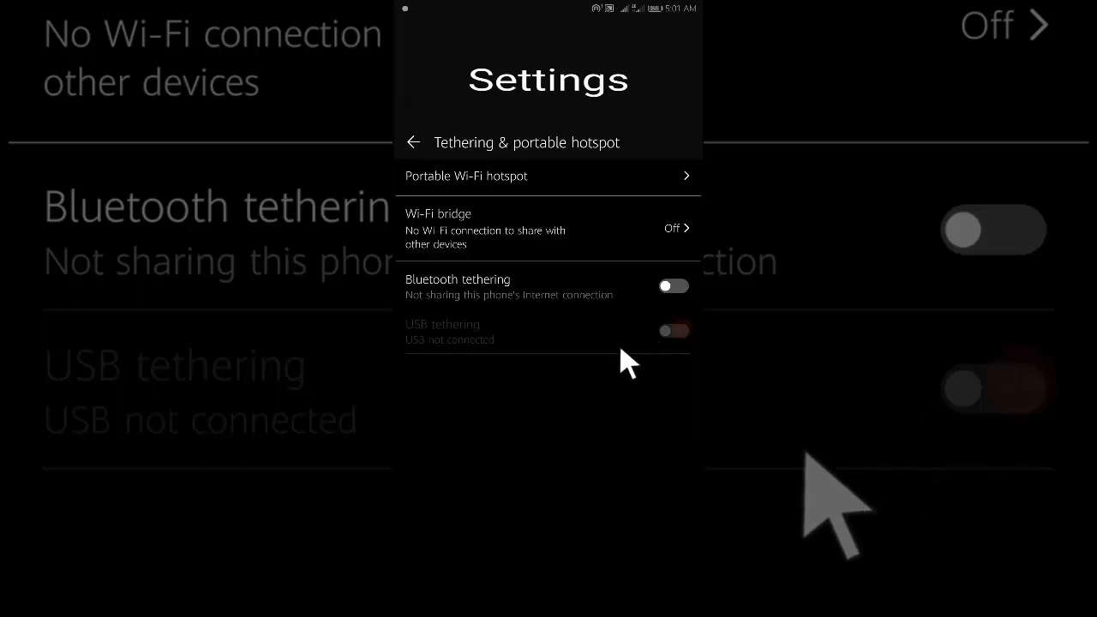
mouse_move(660, 351)
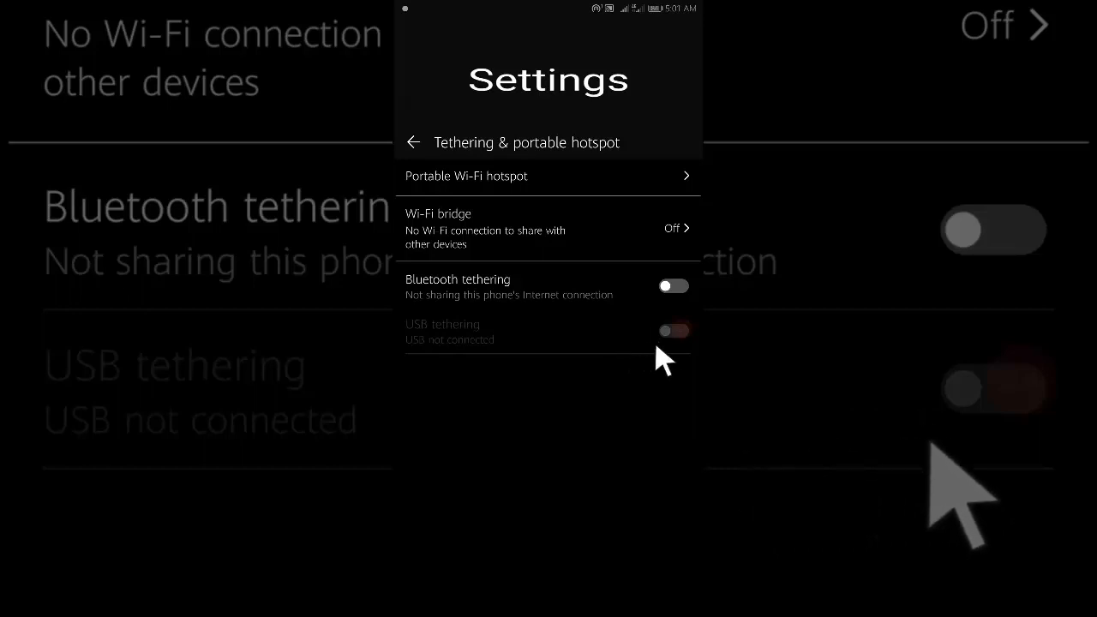
mouse_move(673, 360)
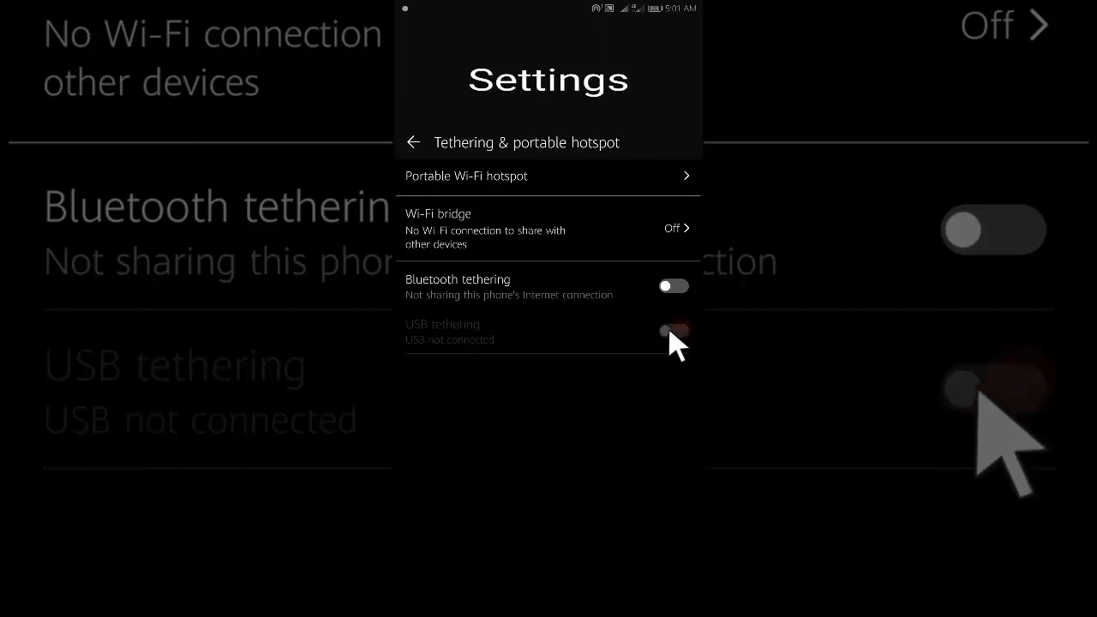
Step: Switch the Bluetooth tethering toggle on to share the phone's internet
click(673, 285)
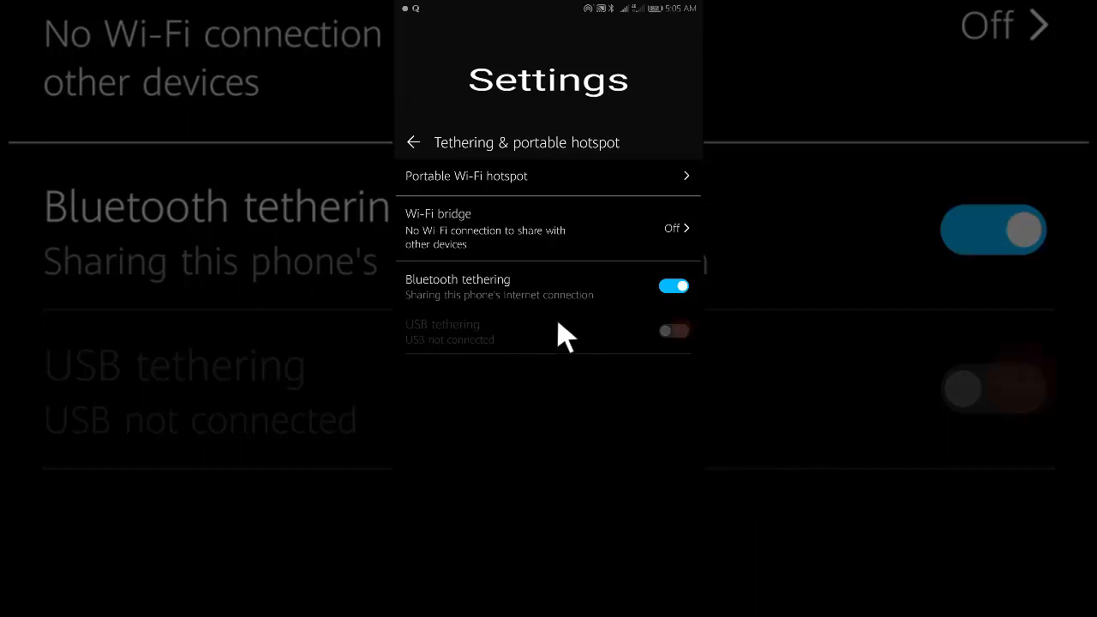
mouse_move(539, 317)
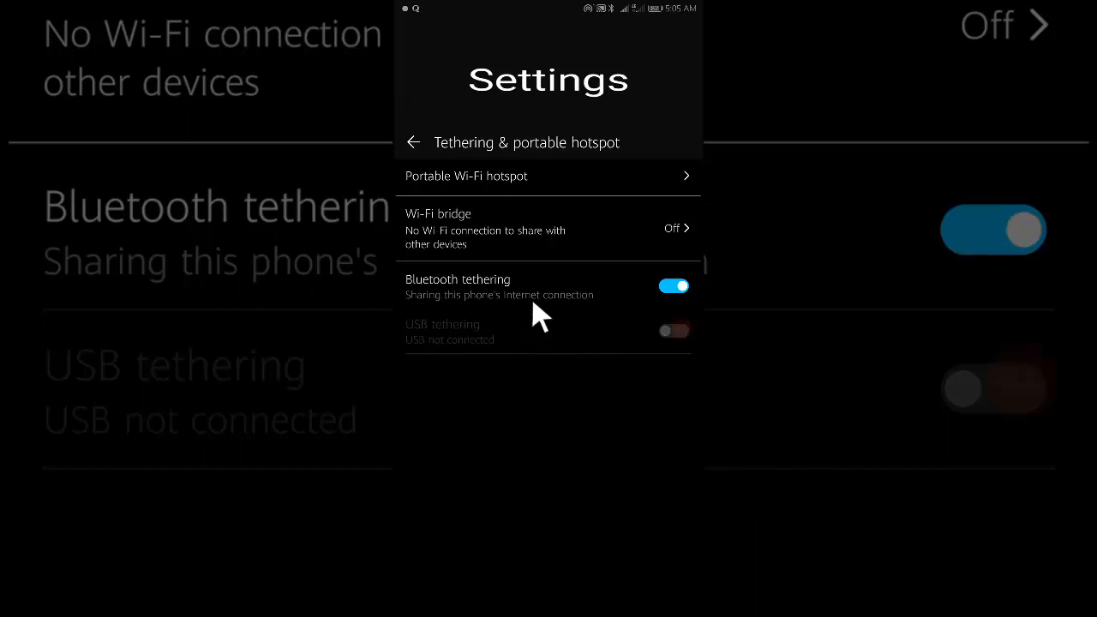
mouse_move(607, 403)
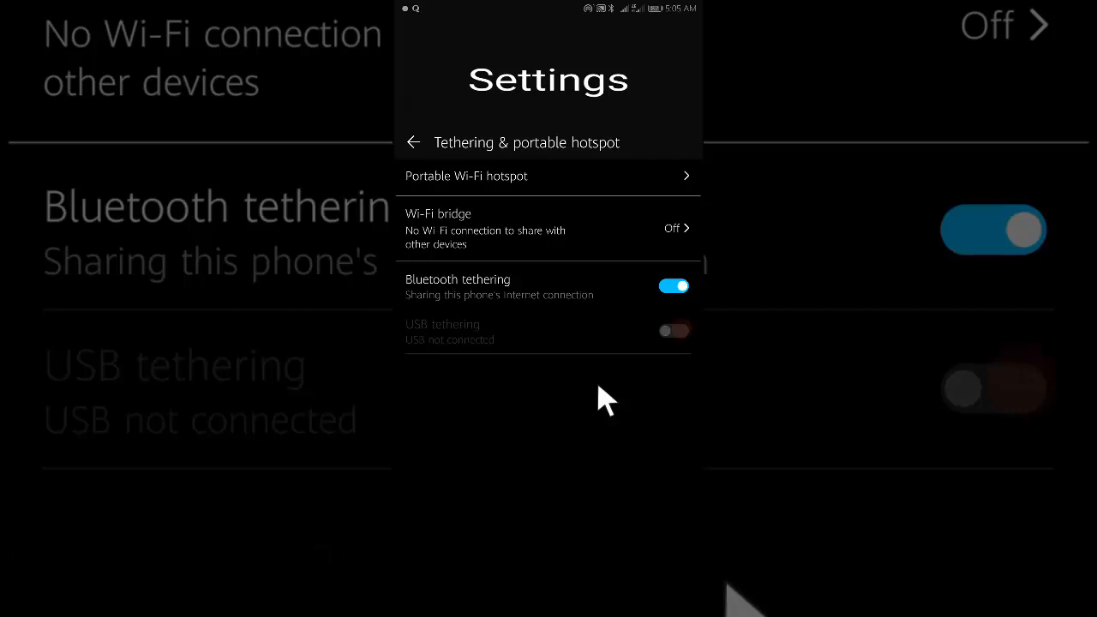
mouse_move(626, 433)
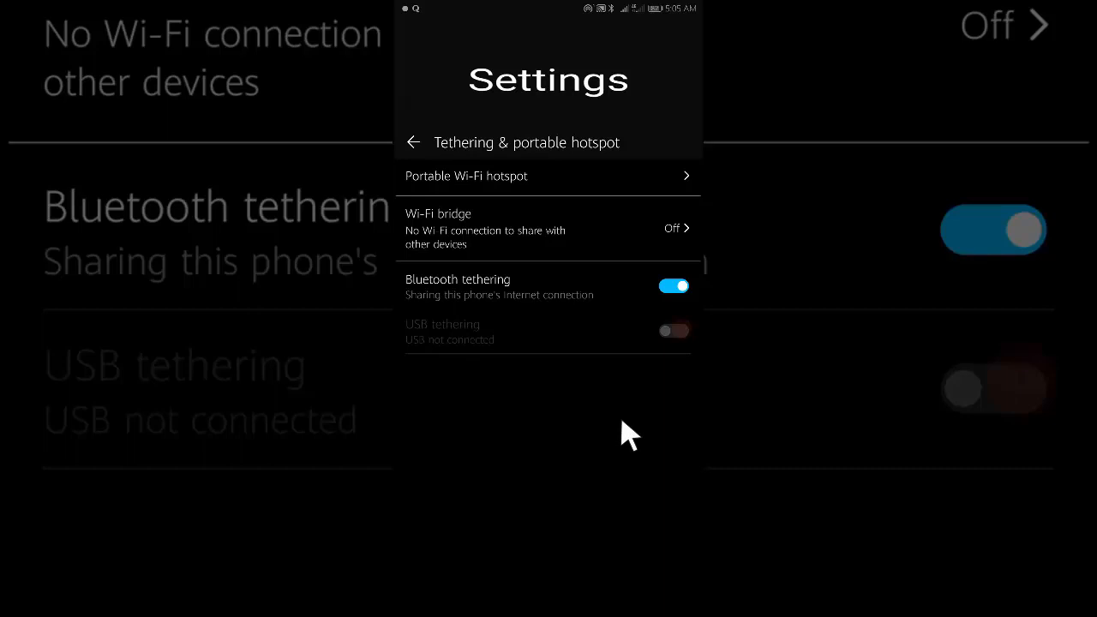
mouse_move(540, 429)
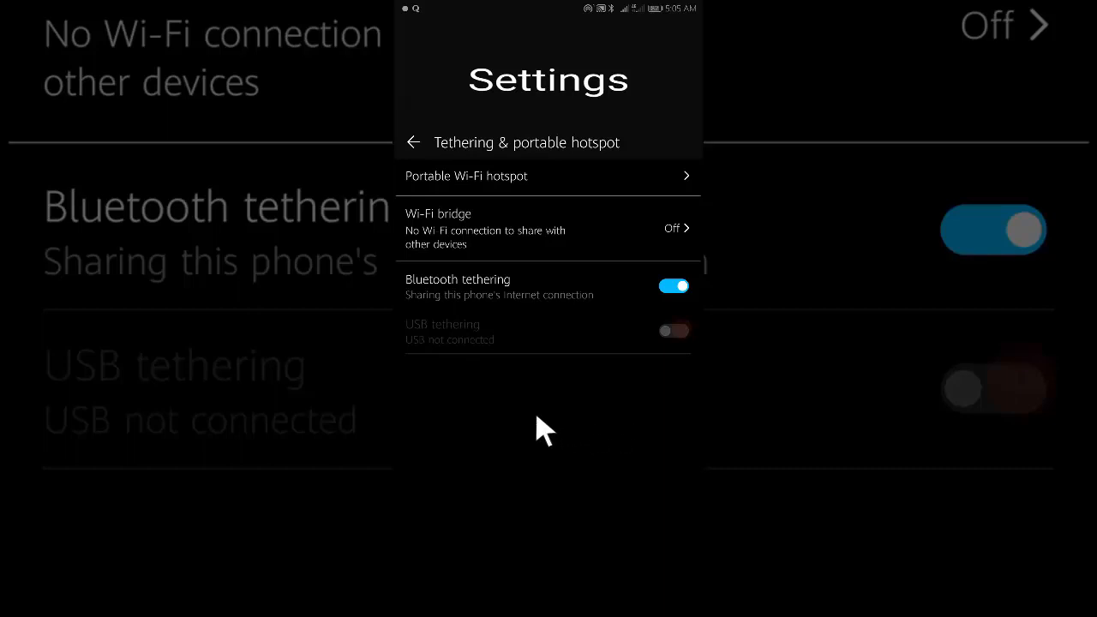
mouse_move(570, 424)
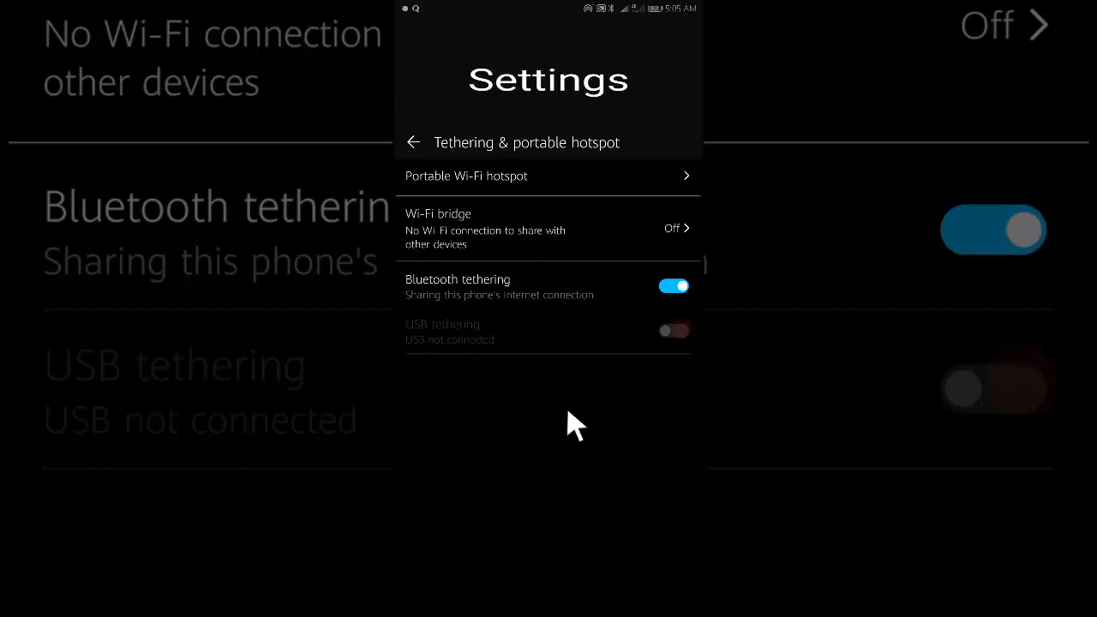
mouse_move(489, 416)
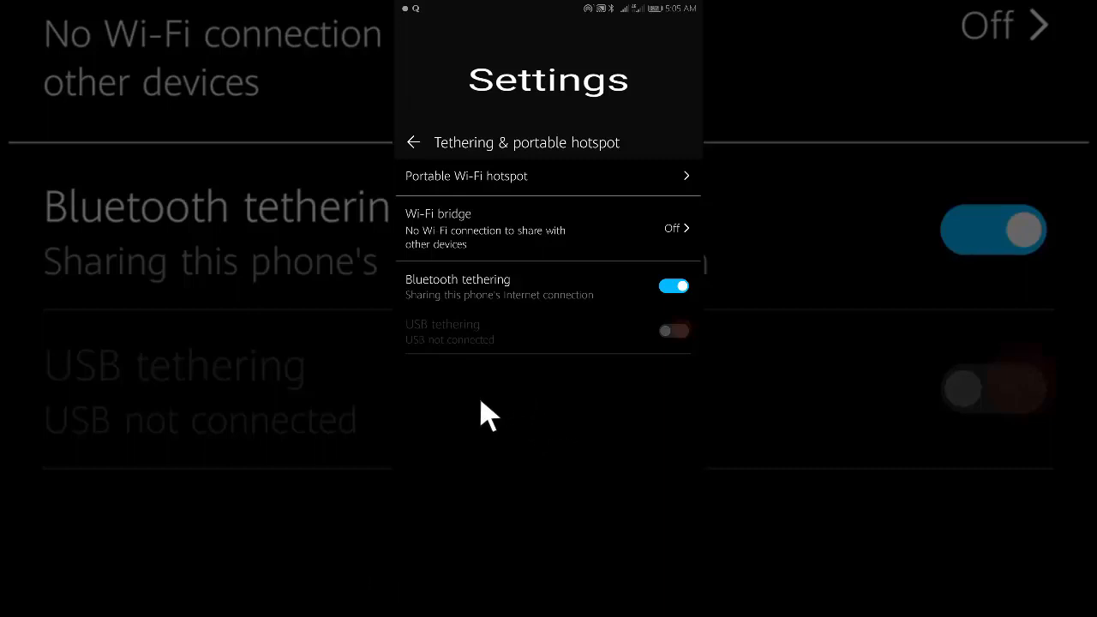
mouse_move(523, 459)
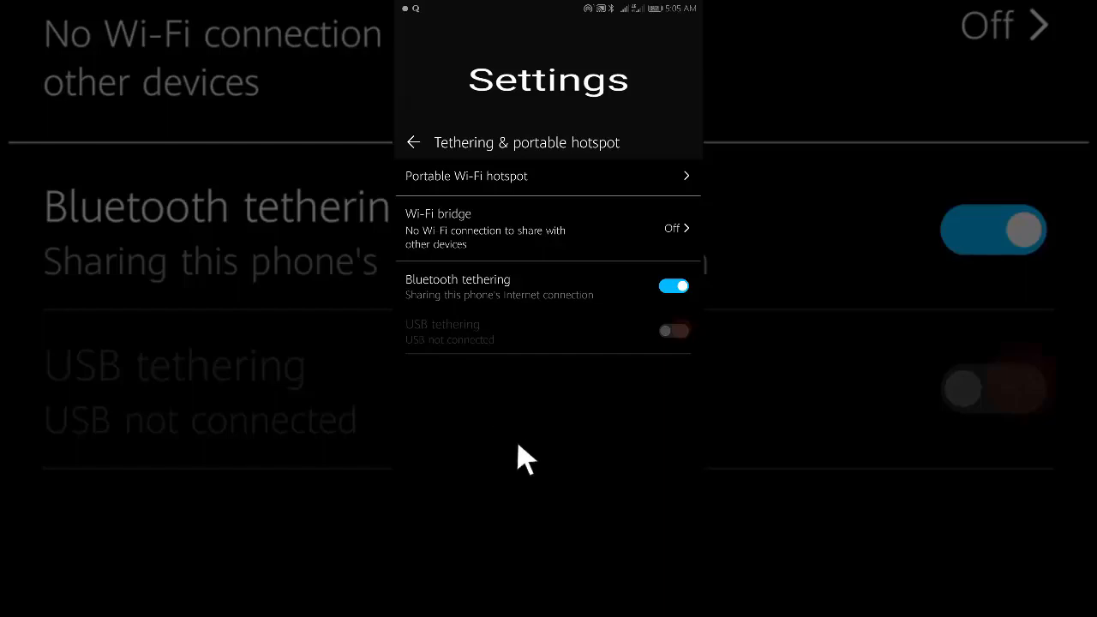